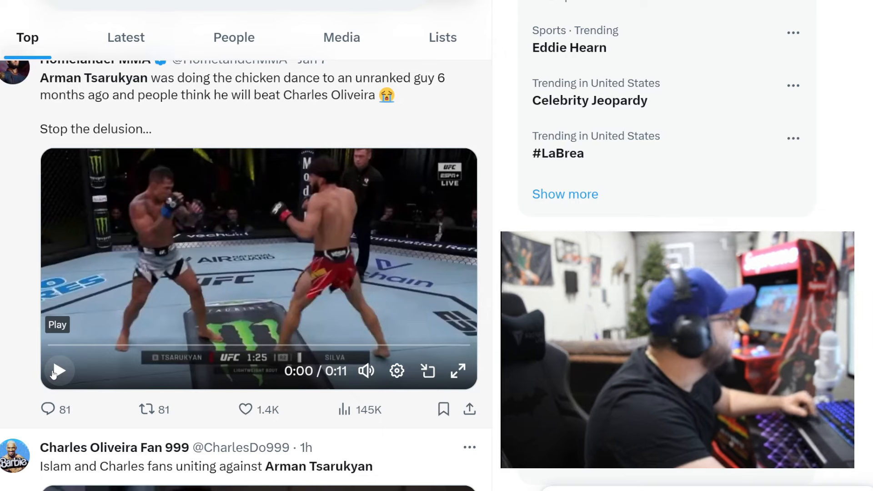
Play the 11-second Arman Tsarukyan fight clip through and stop it at 0:00.
left_click(58, 371)
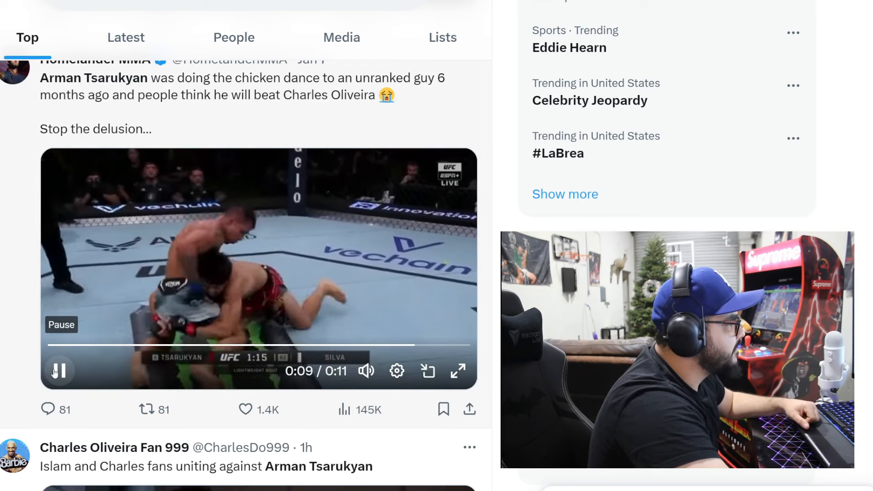
left_click(59, 370)
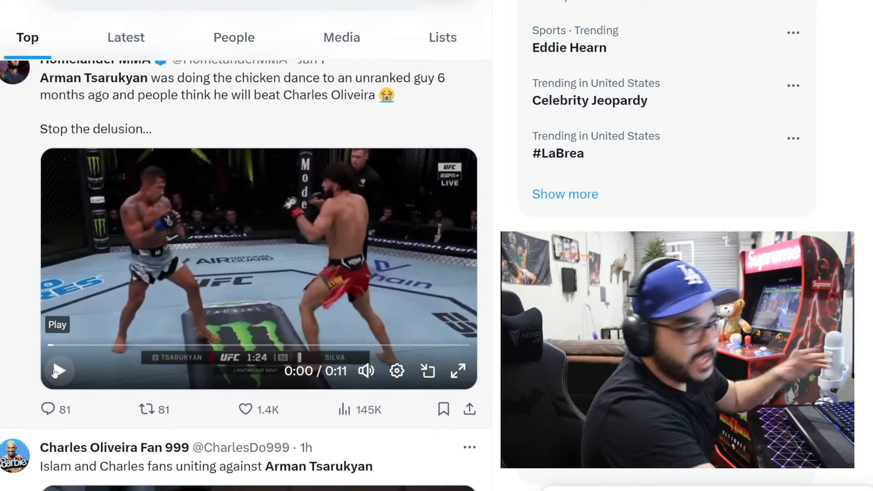